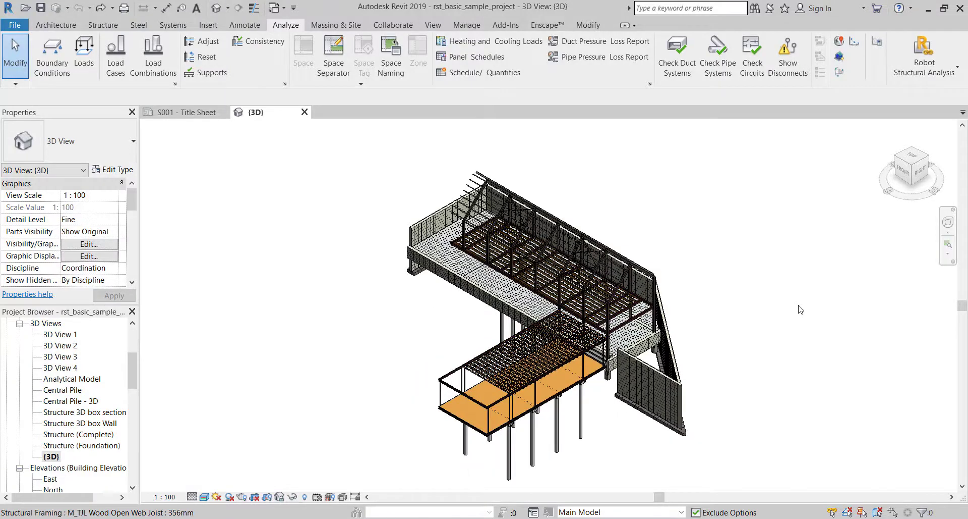
mouse_move(759, 333)
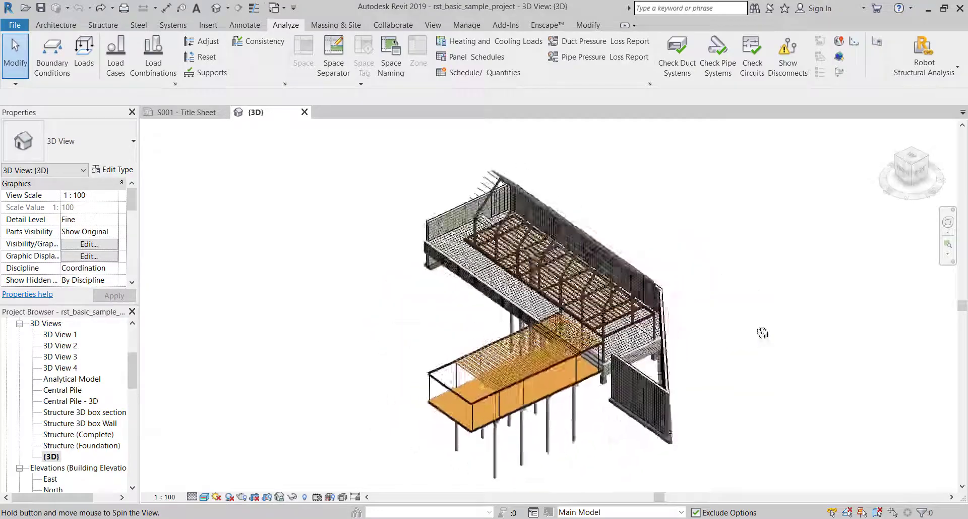
- Duplicate the {3D} view from the Project Browser to create '(3D) Copy 1'
right_click(50, 456)
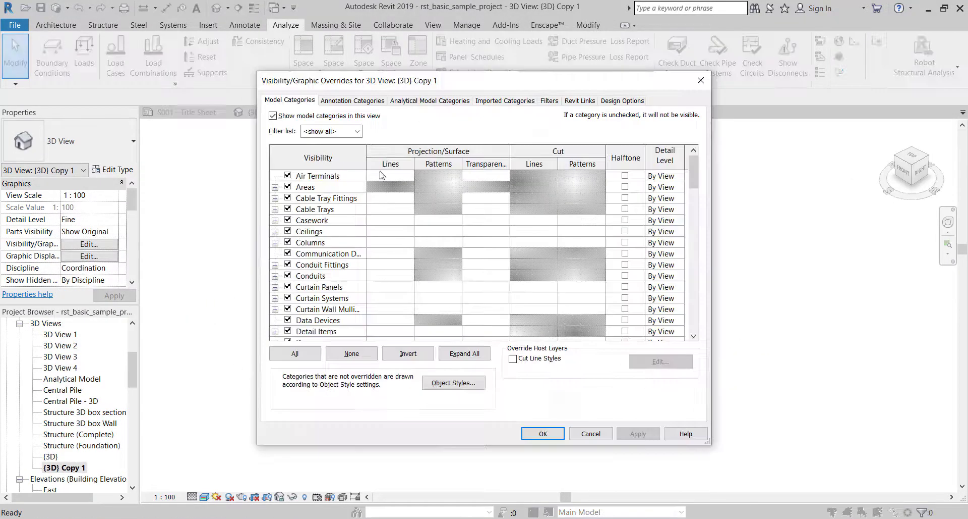
- Turn on Show analytical model categories in the view's Visibility/Graphic Overrides
click(430, 100)
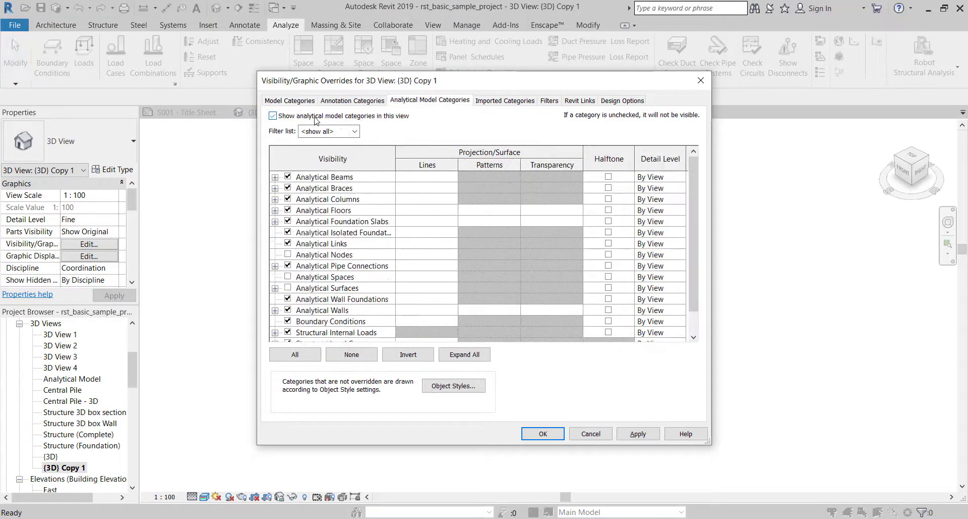
click(543, 434)
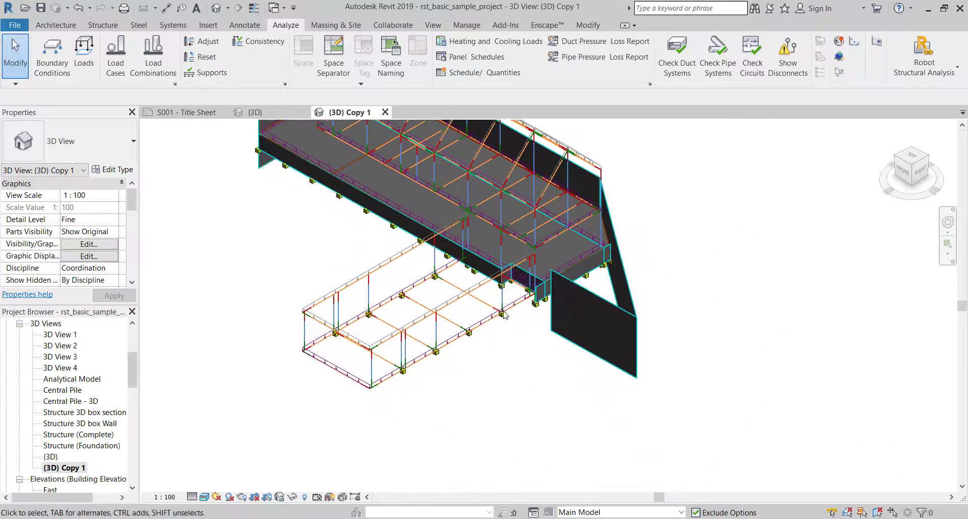
- Orbit the analytical model, then start the Robot Structural Analysis Link from Analyze
drag(506, 315, 433, 404)
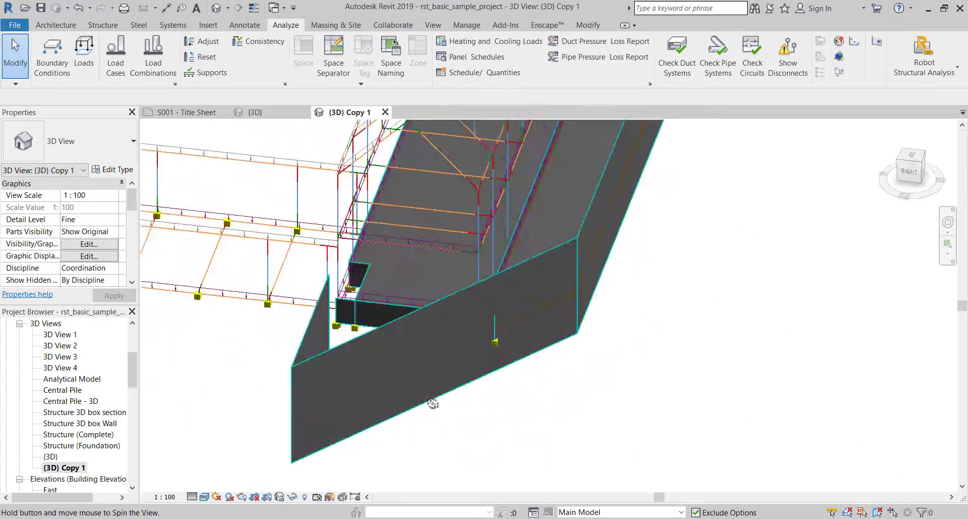
drag(432, 403, 572, 339)
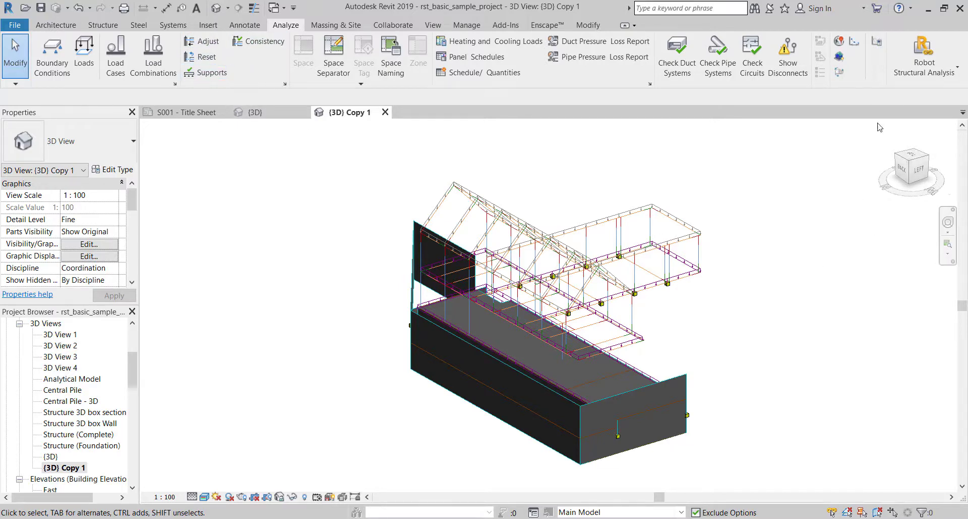
mouse_move(925, 55)
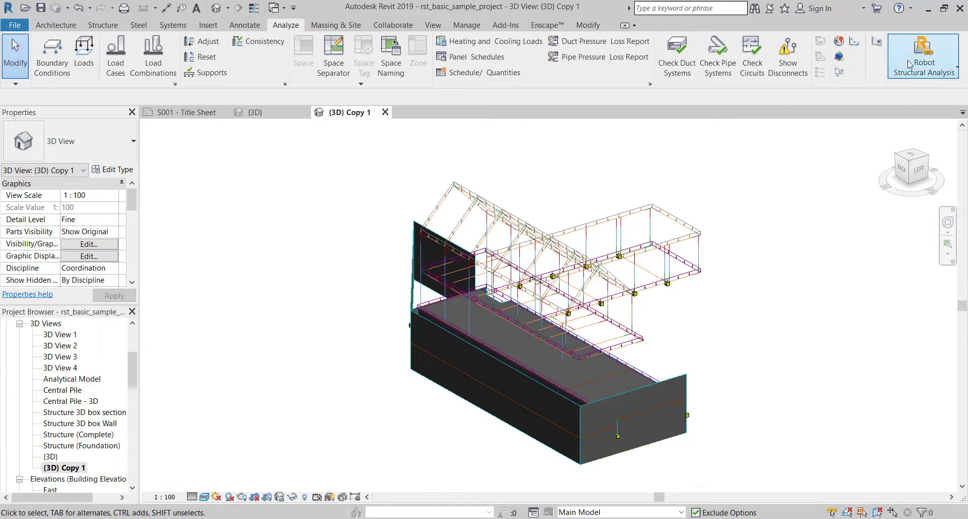
click(924, 53)
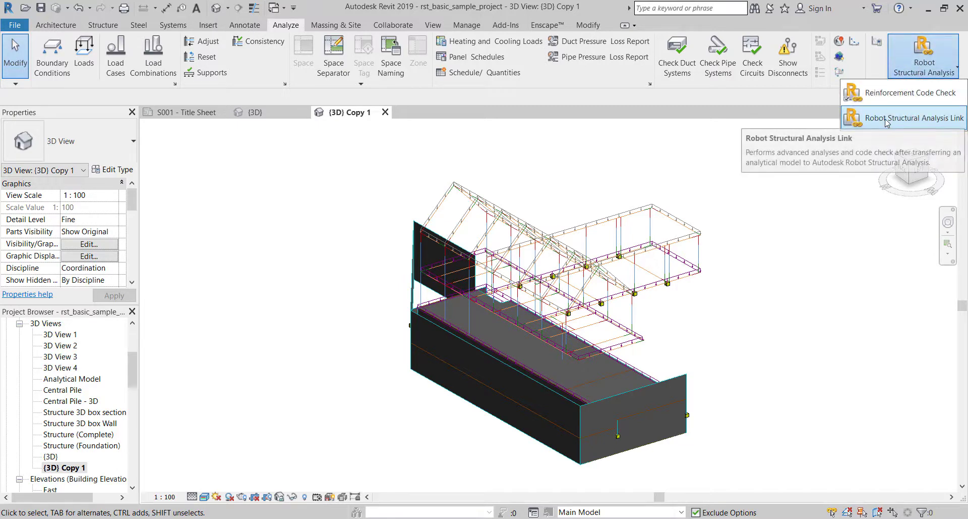
click(888, 117)
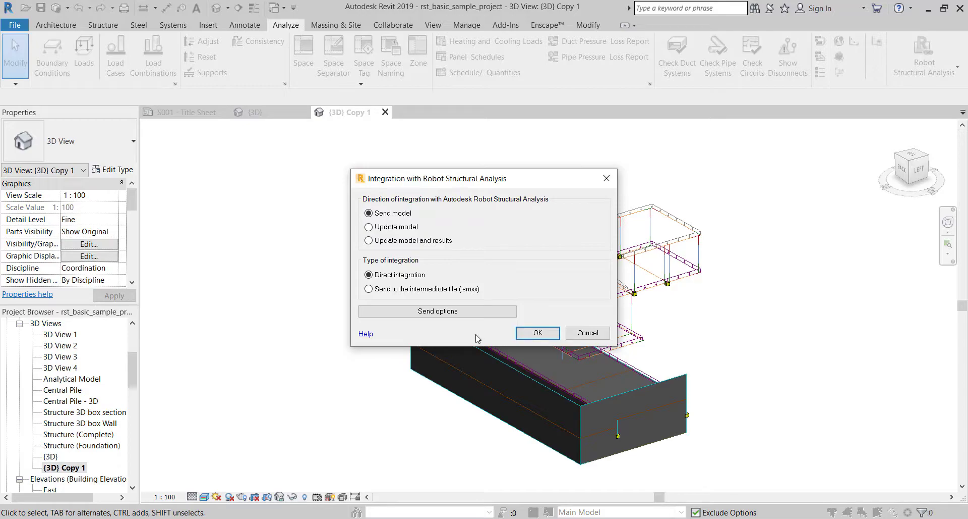
- Review Send options and send the model via Direct integration to Robot
click(538, 332)
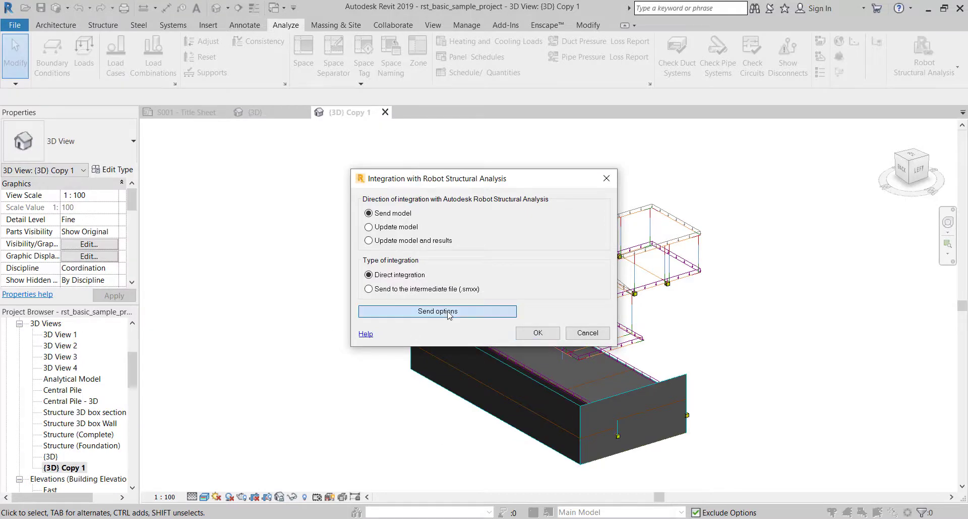
click(438, 311)
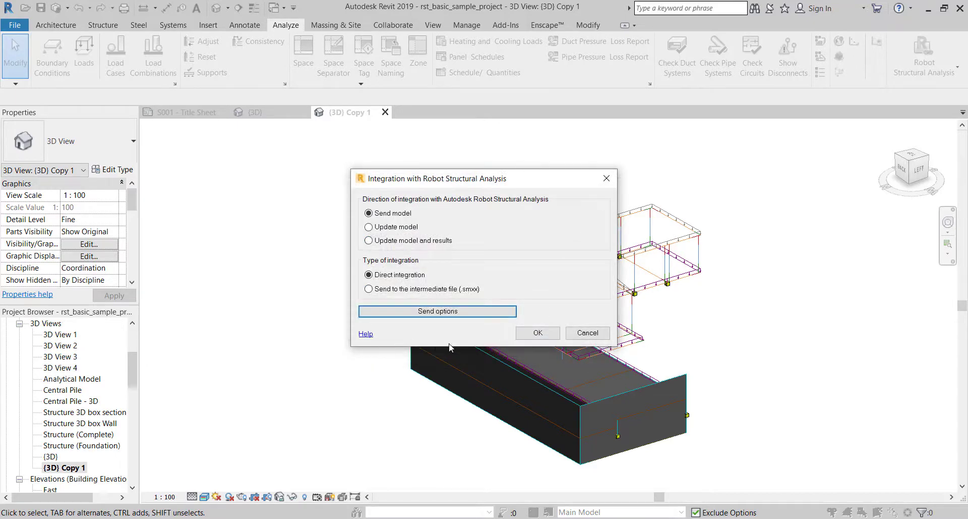
click(537, 333)
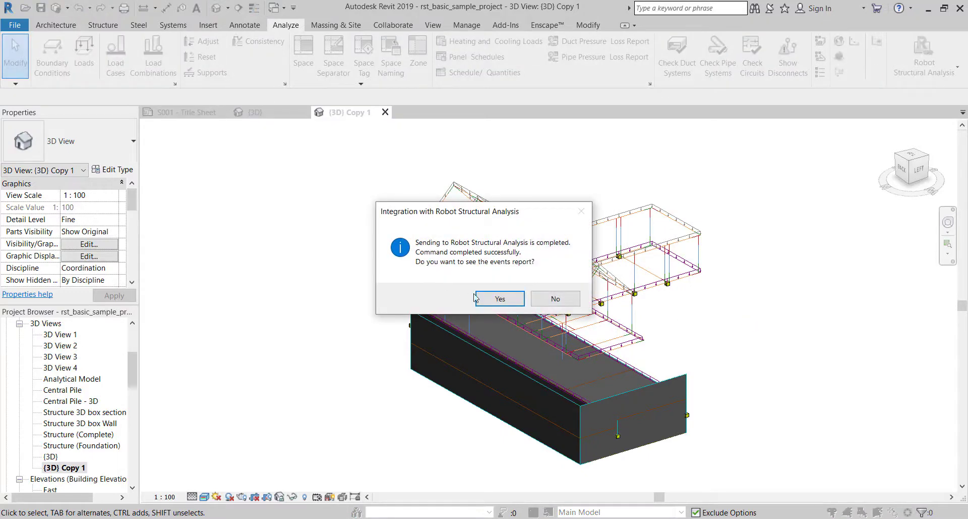
- Open the transfer events report, scroll through its warnings, and close it
click(500, 299)
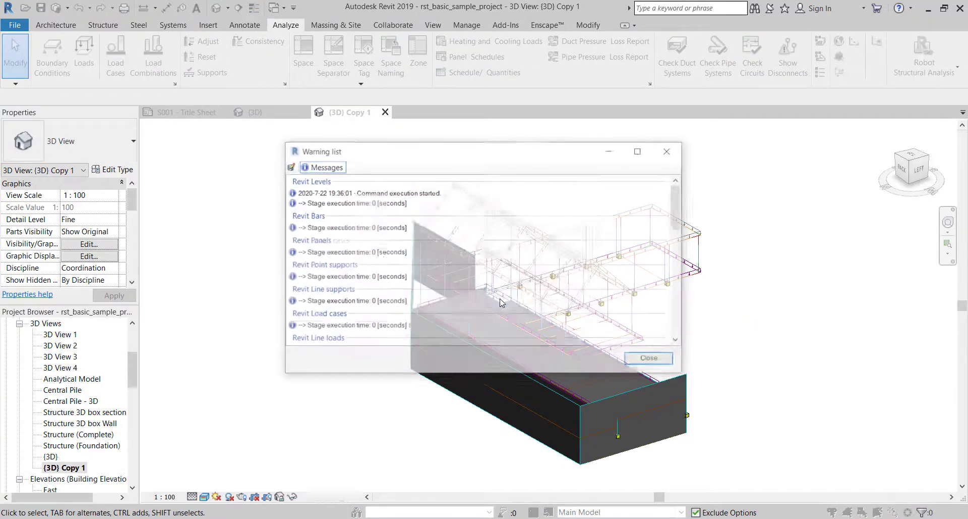
scroll(down, 3)
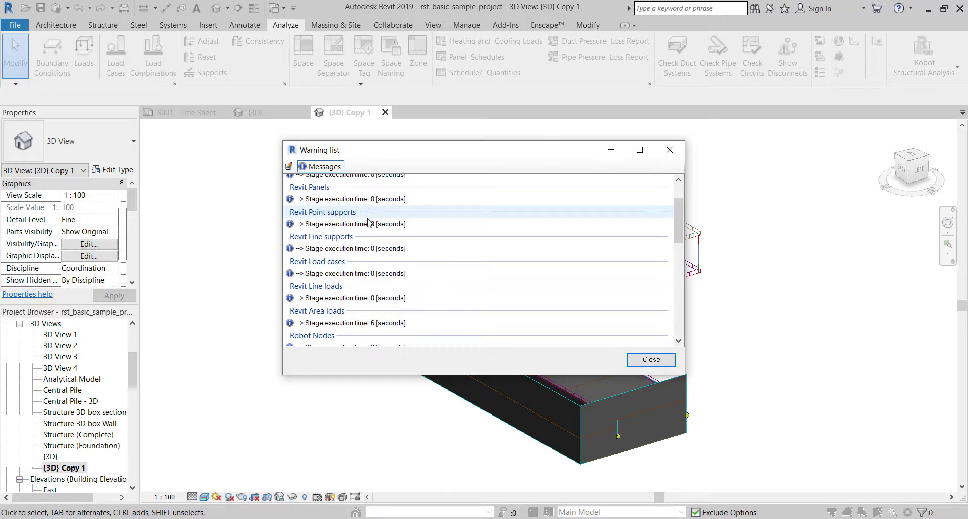
scroll(down, 3)
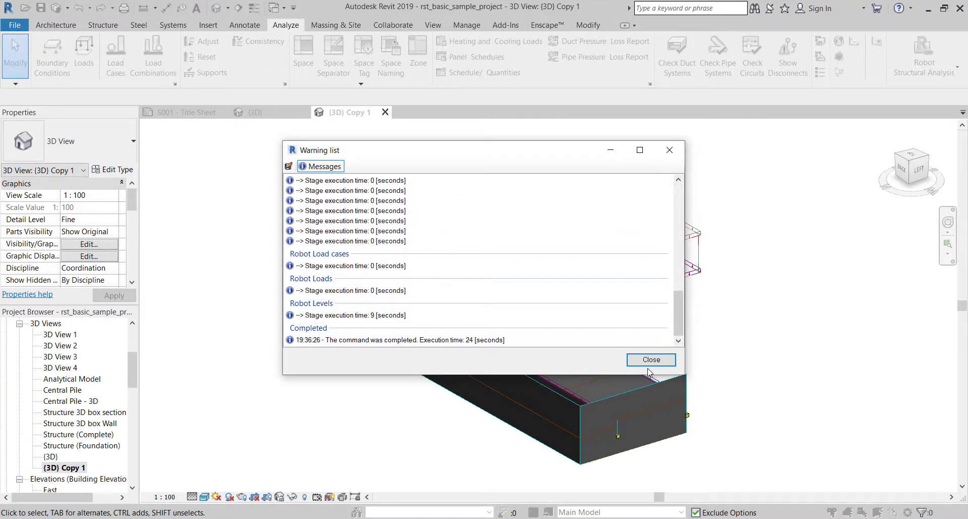
click(651, 360)
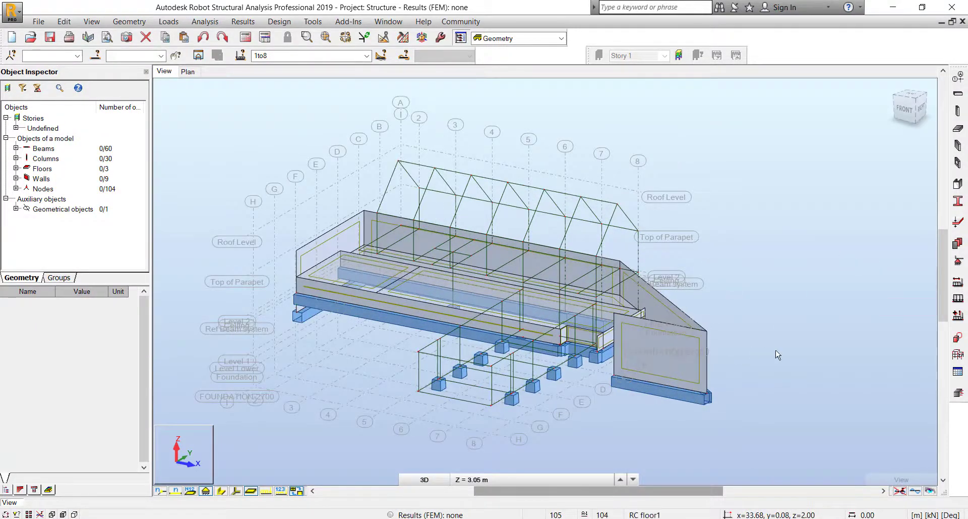
- Orbit the imported model in Robot to view its framing, walls and floors
drag(778, 355, 574, 353)
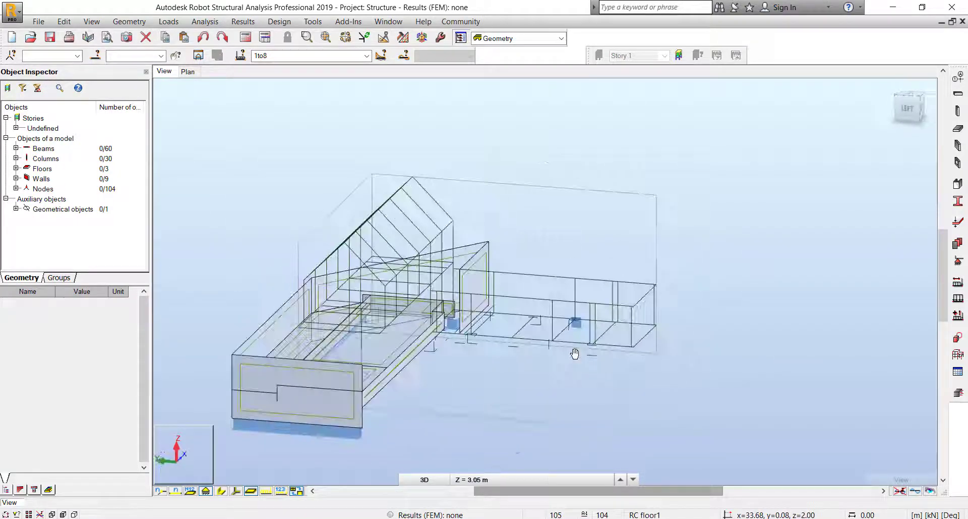